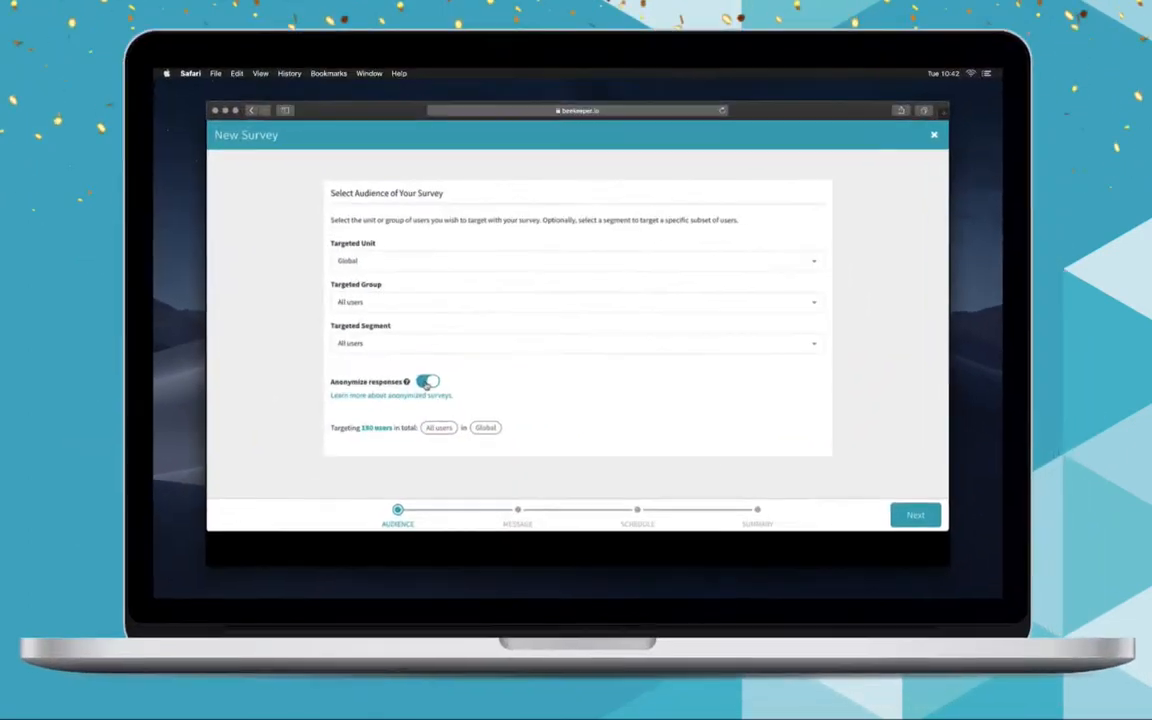
Toggle Anonymize responses off and back on for the all-users Global survey audience
left_click(426, 381)
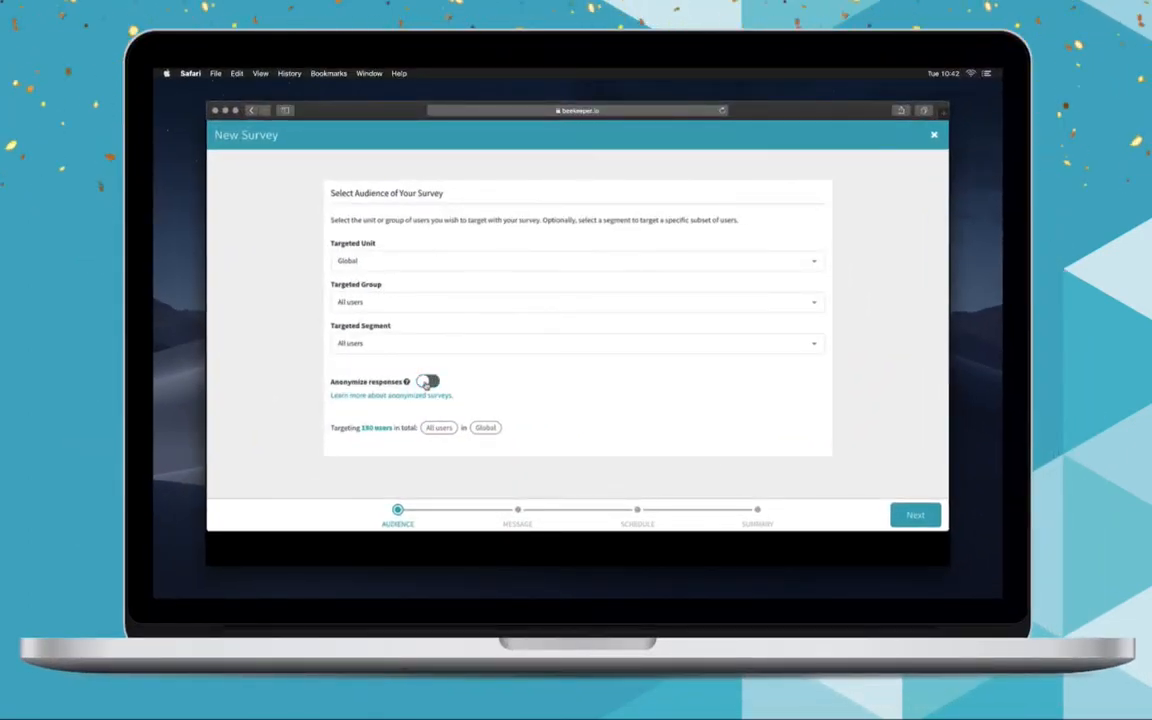
left_click(428, 381)
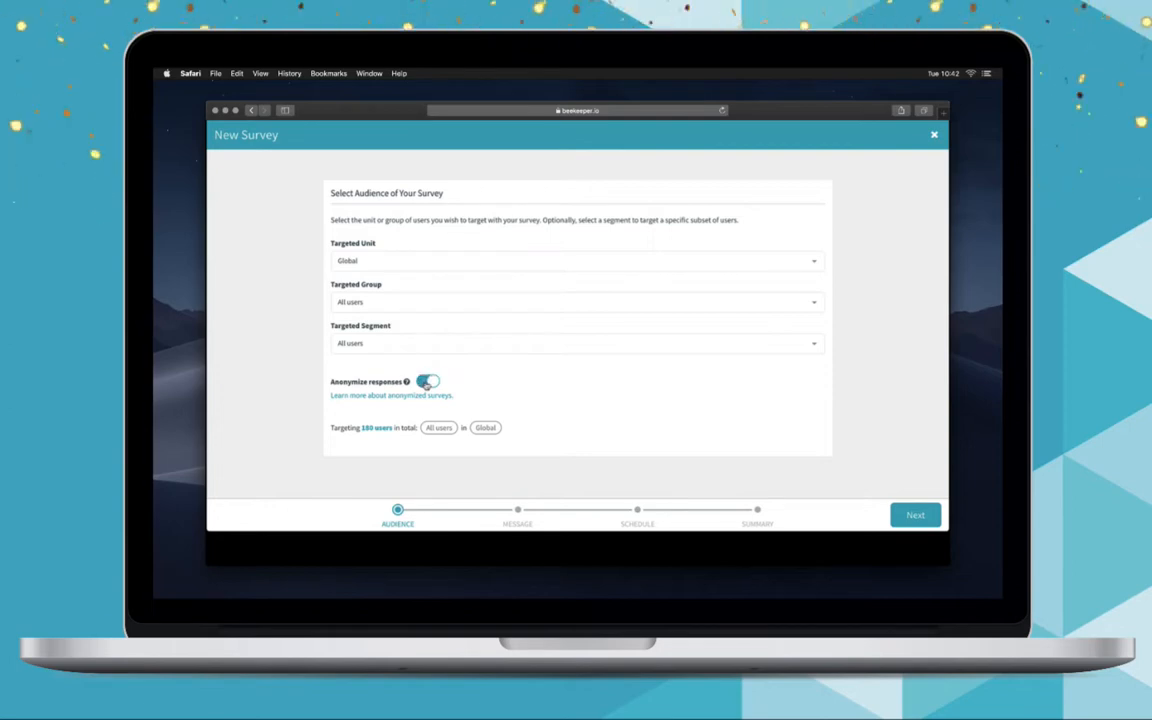
left_click(427, 380)
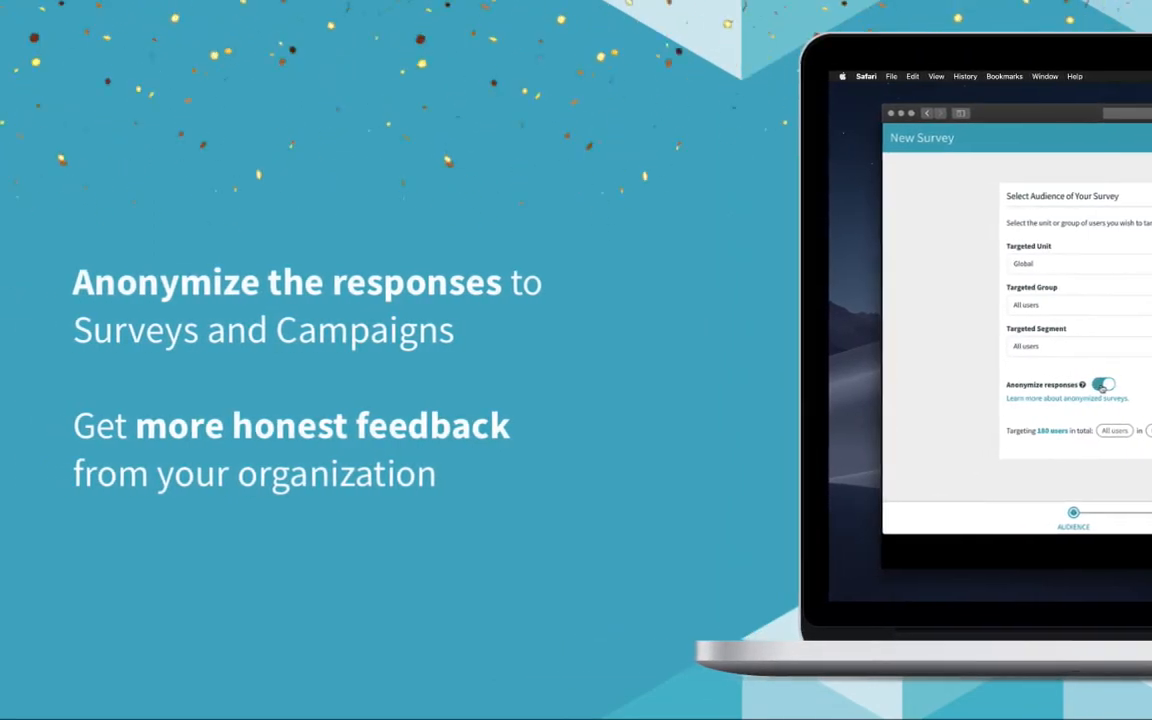
Open the mobile app's Search screen with the empty Find Anything field
left_click(1111, 382)
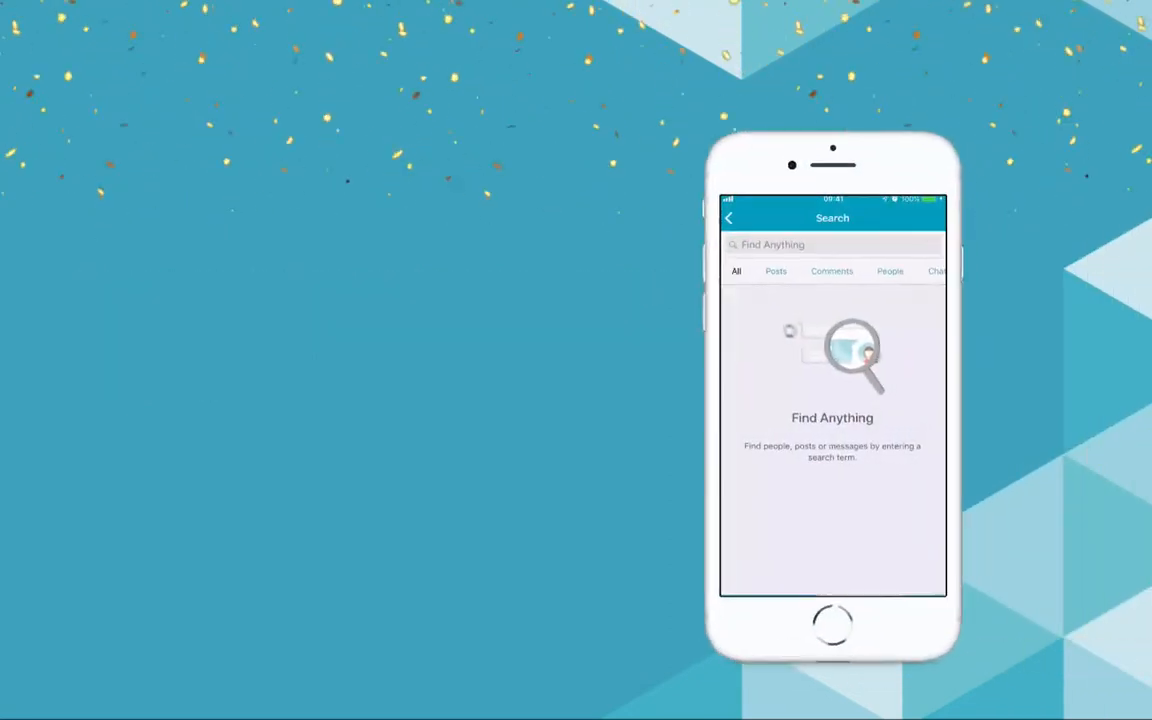
Search 'Delivery' and browse the People and All result tabs
type("Delivery")
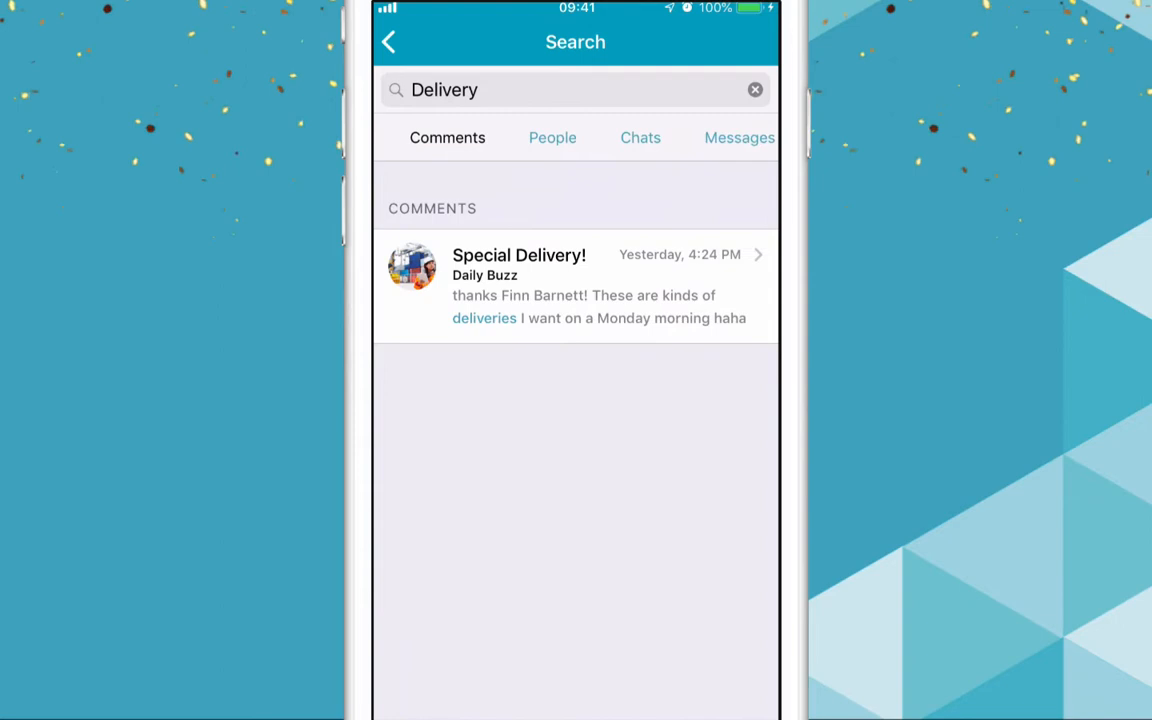
left_click(534, 137)
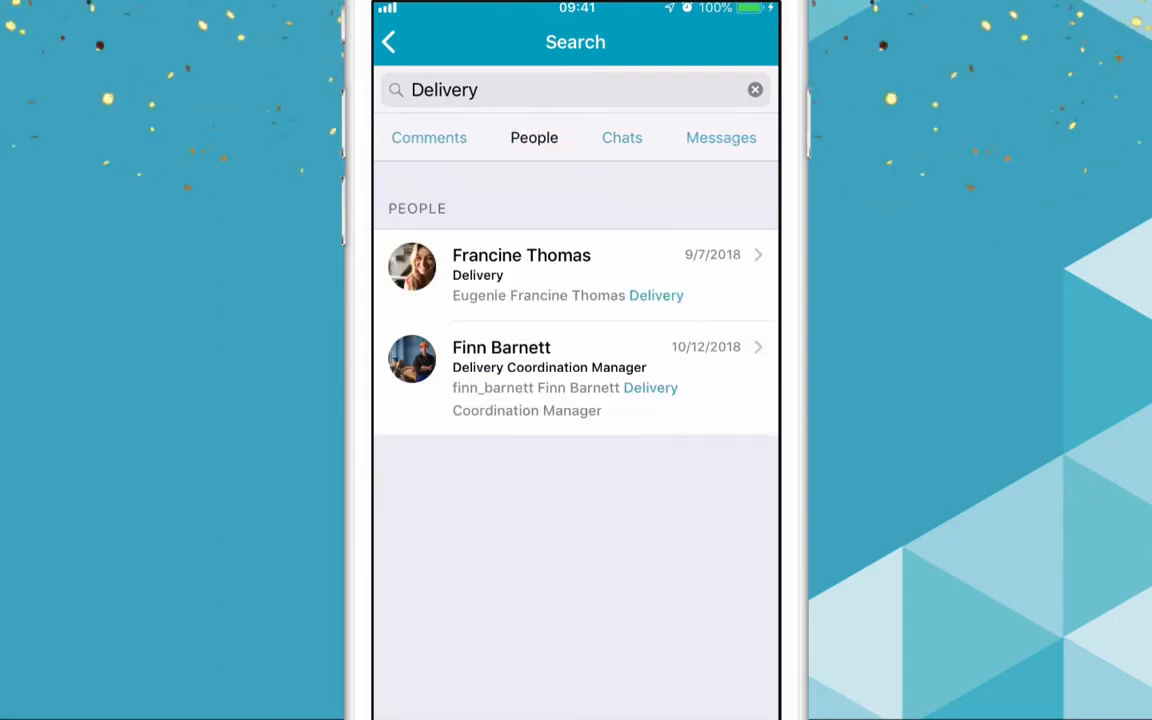
left_click(721, 137)
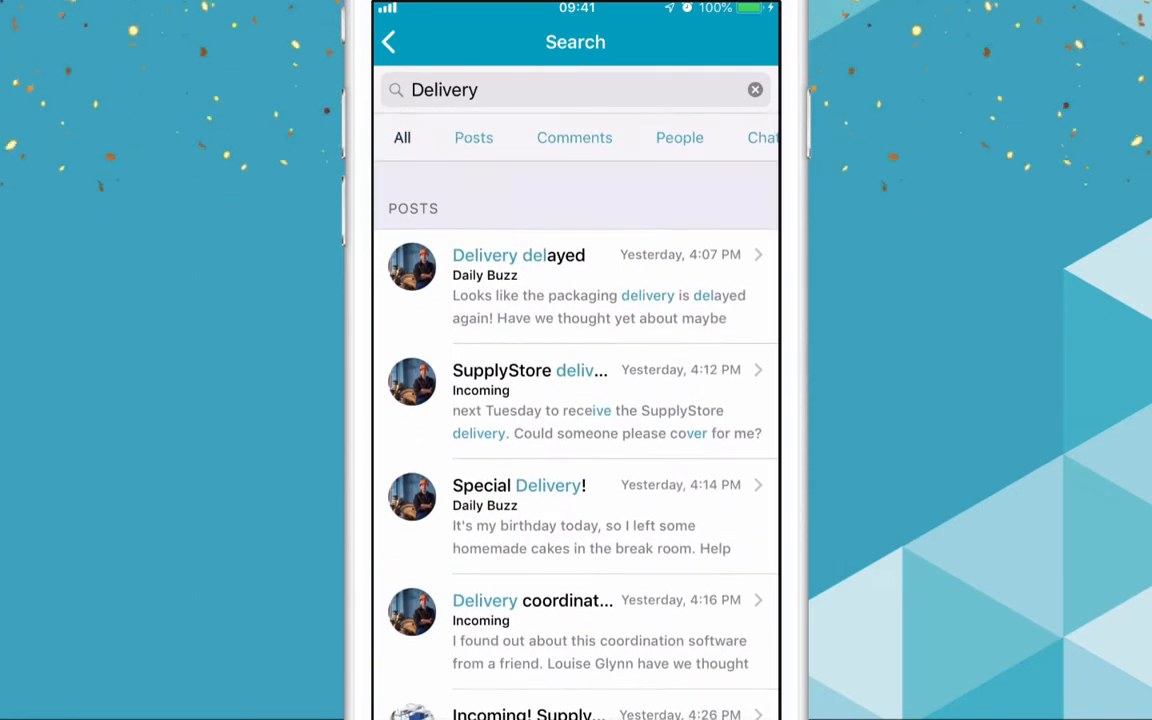
scroll("down", 3)
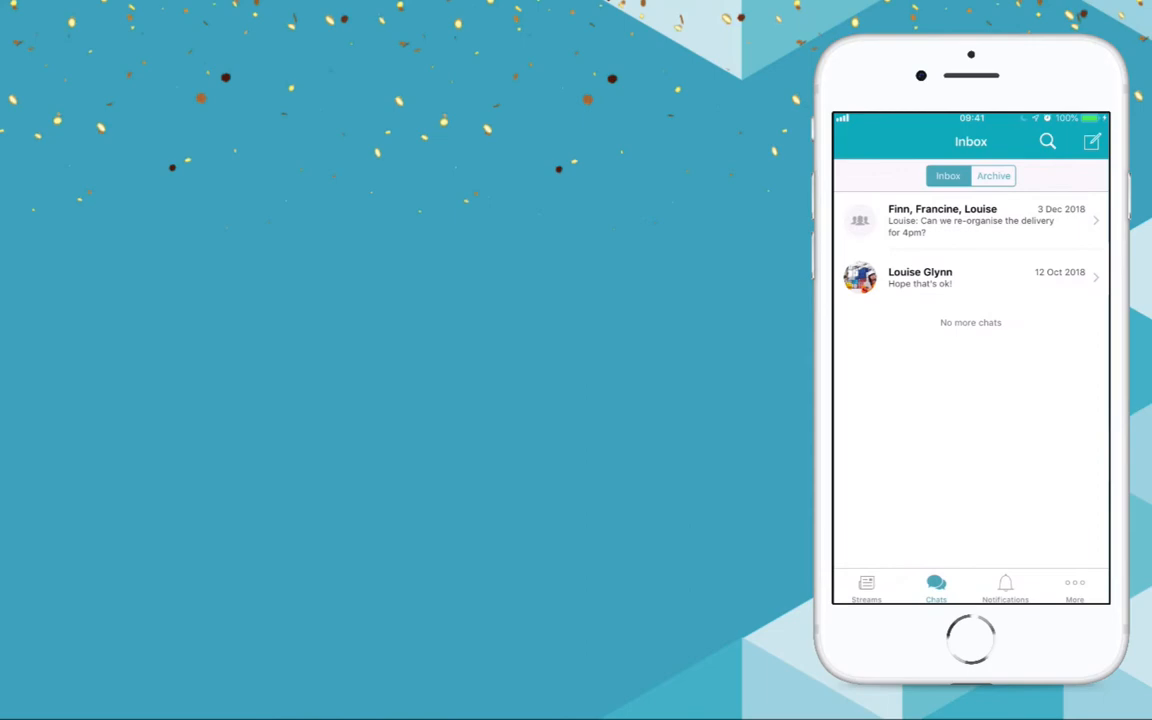
From the colleague's one-to-one chat, call their phone number and confirm
left_click(970, 278)
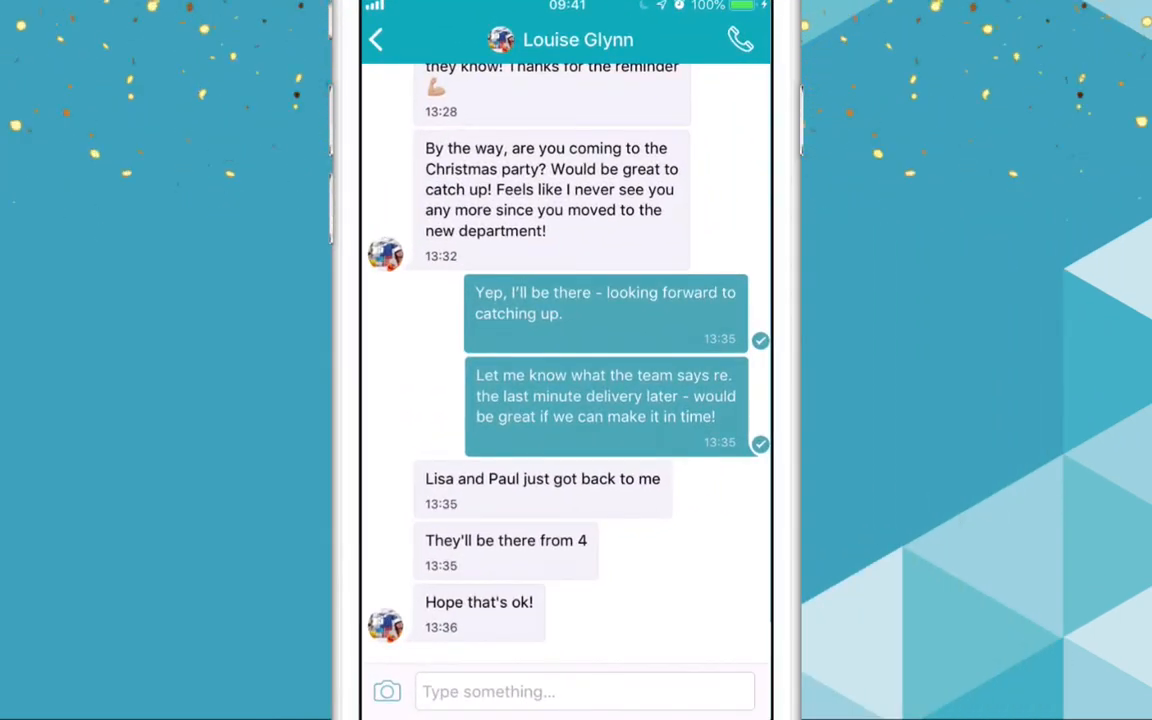
left_click(736, 39)
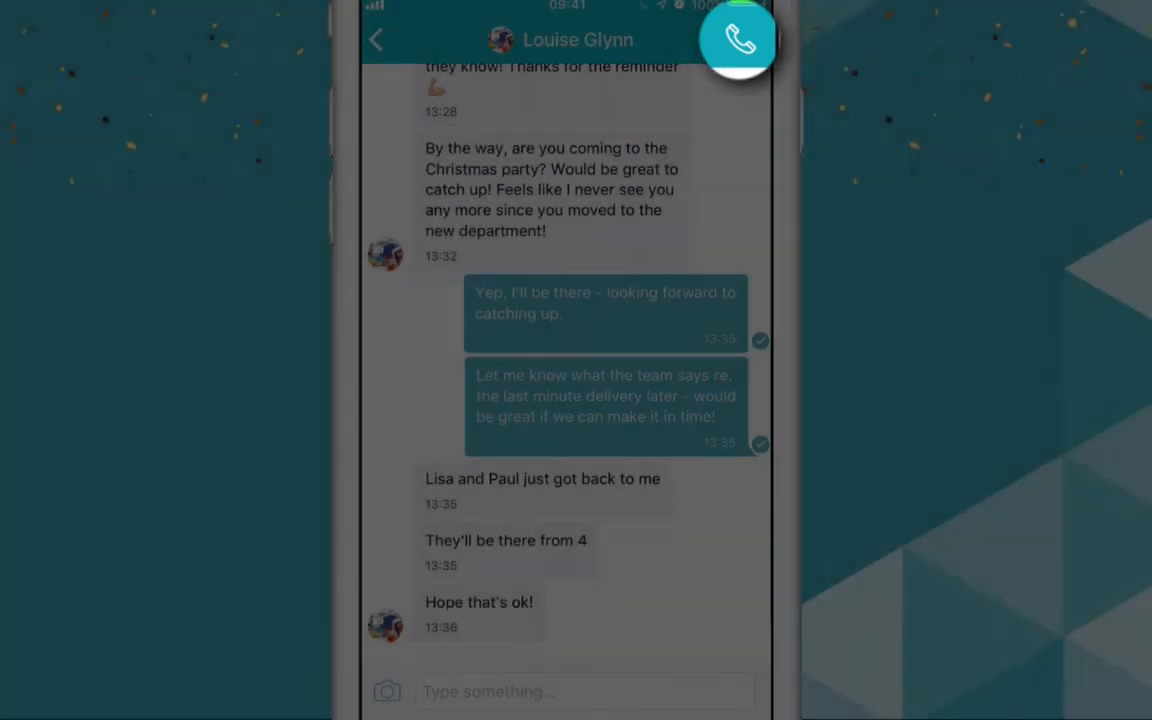
left_click(740, 37)
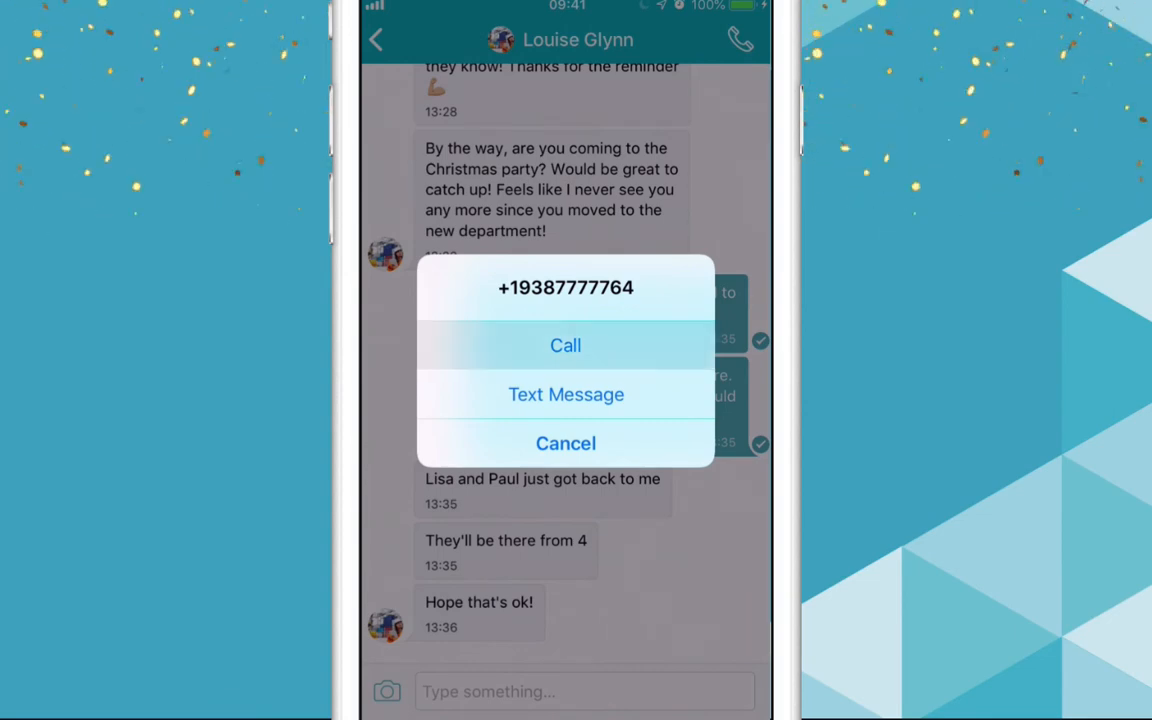
left_click(565, 345)
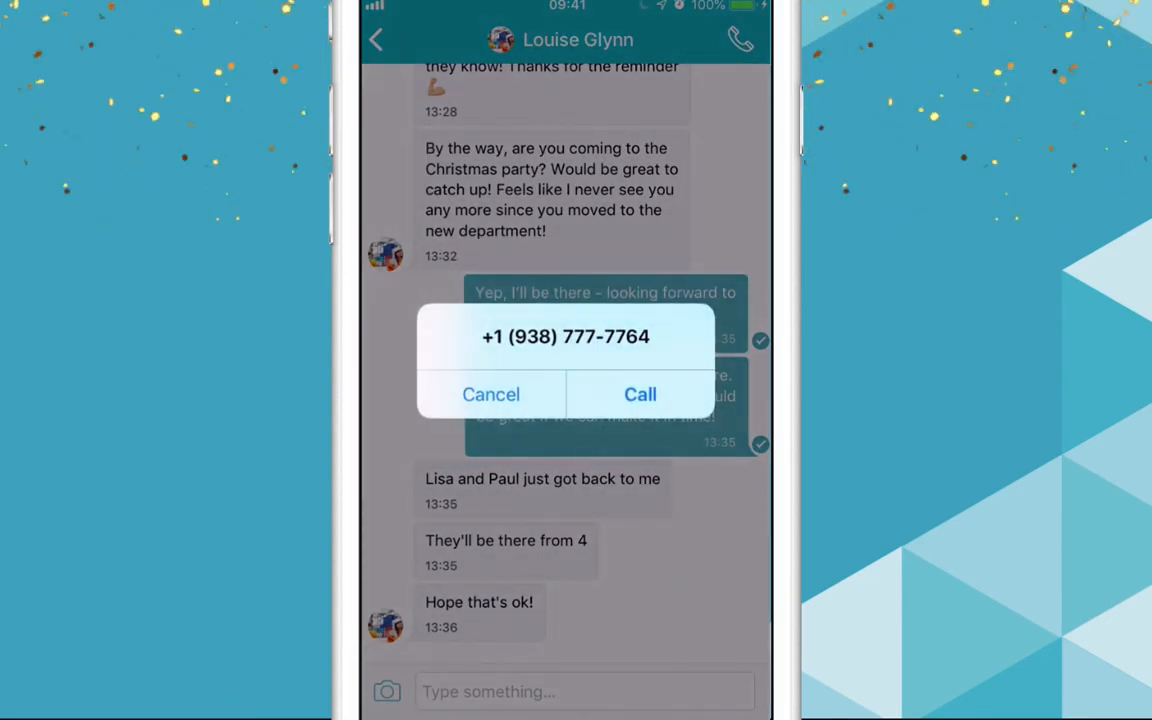
left_click(639, 394)
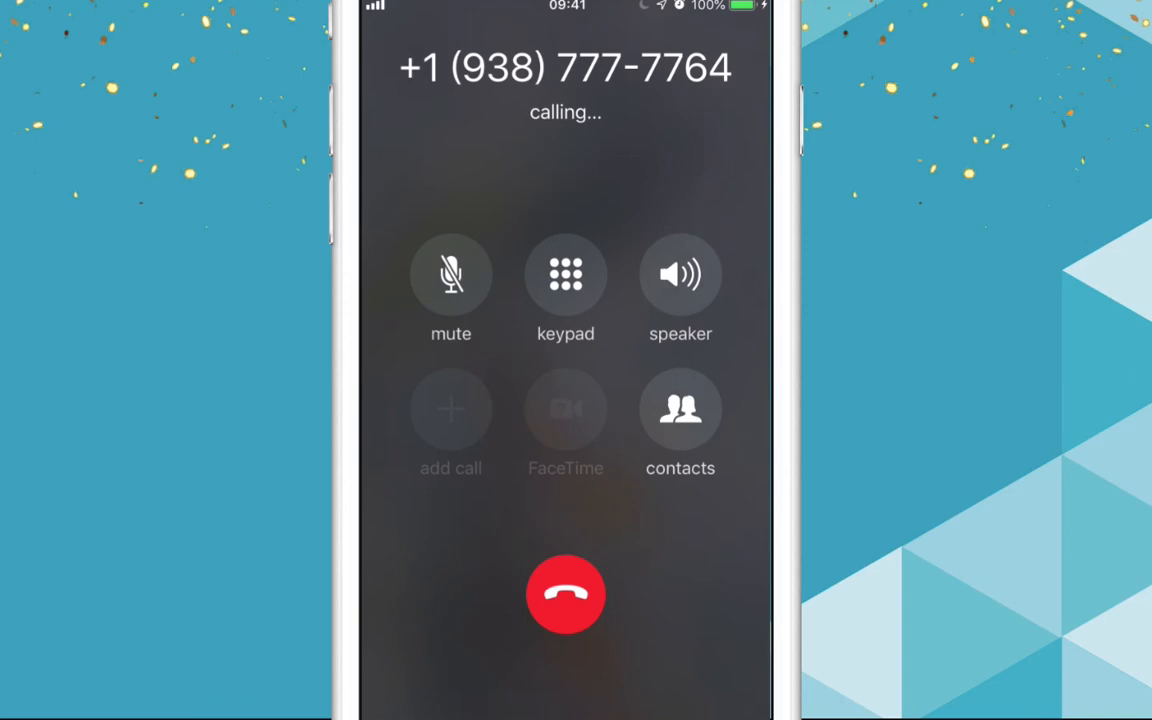